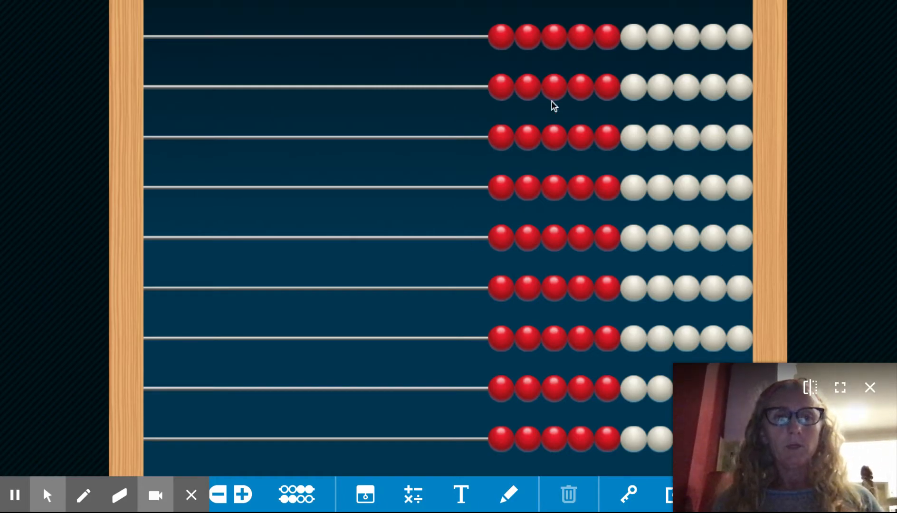
pyautogui.moveTo(233, 321)
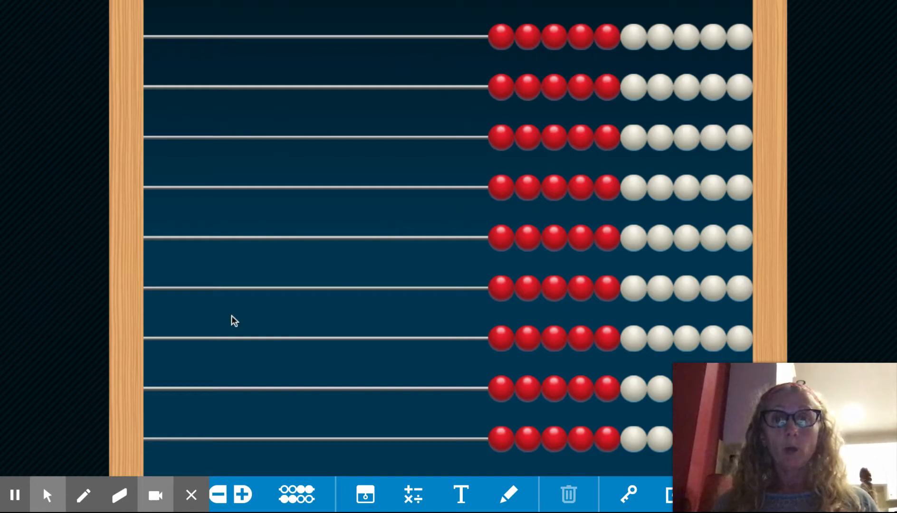
pyautogui.moveTo(320, 325)
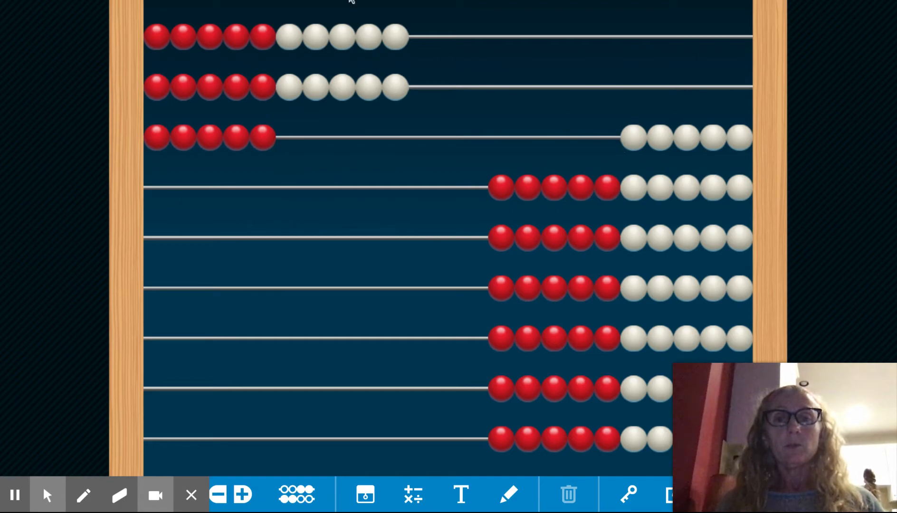
pyautogui.moveTo(294, 58)
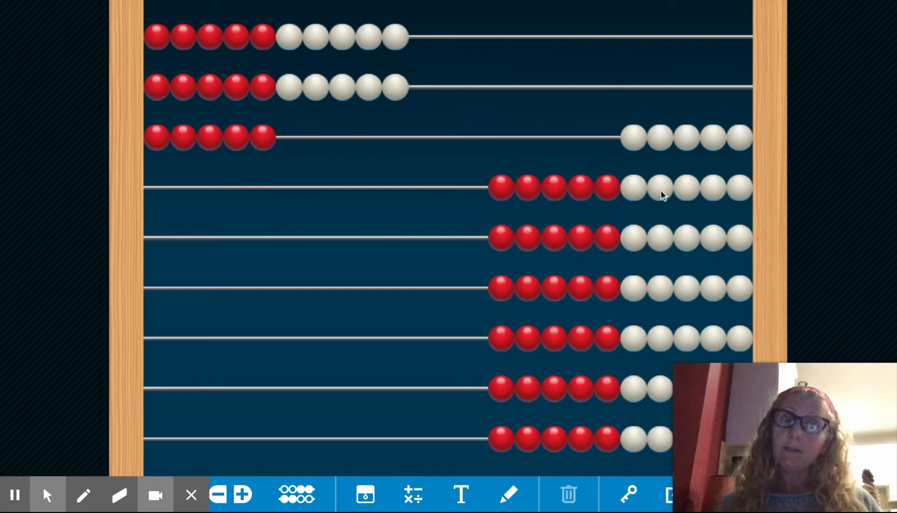
pyautogui.moveTo(751, 287)
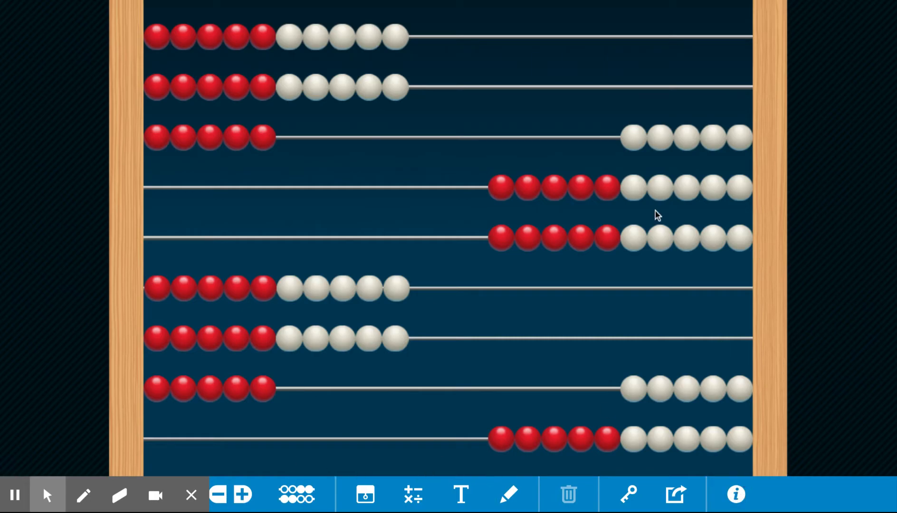
pyautogui.moveTo(193, 136)
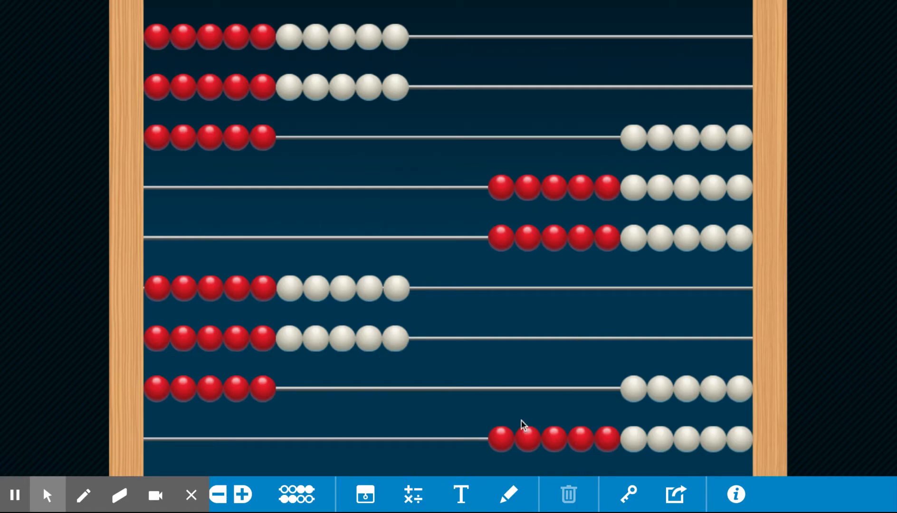
pyautogui.moveTo(601, 191)
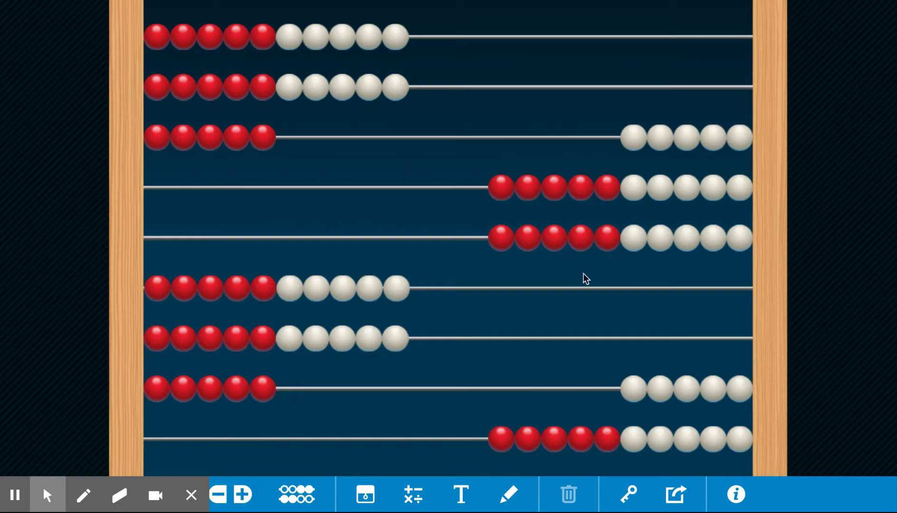
pyautogui.moveTo(482, 181)
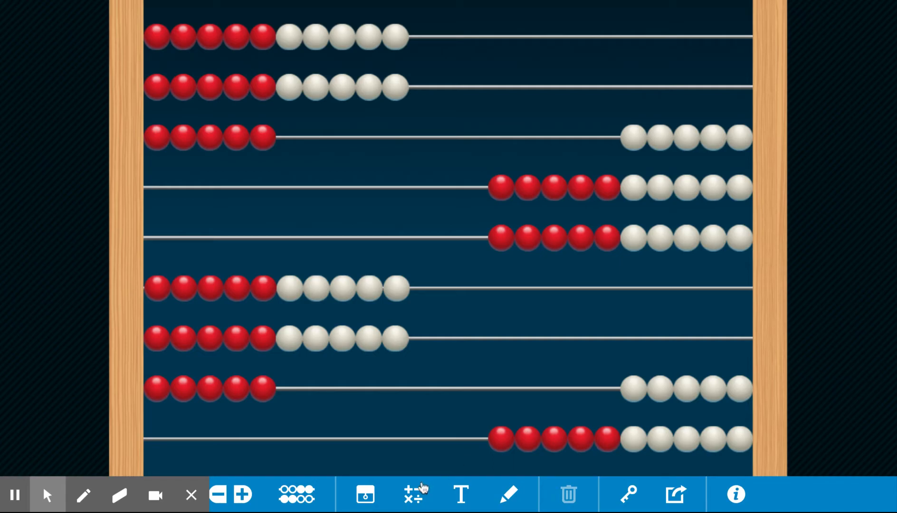
# - Create a 25 label and drag it beside the top two rows of beads
pyautogui.click(411, 494)
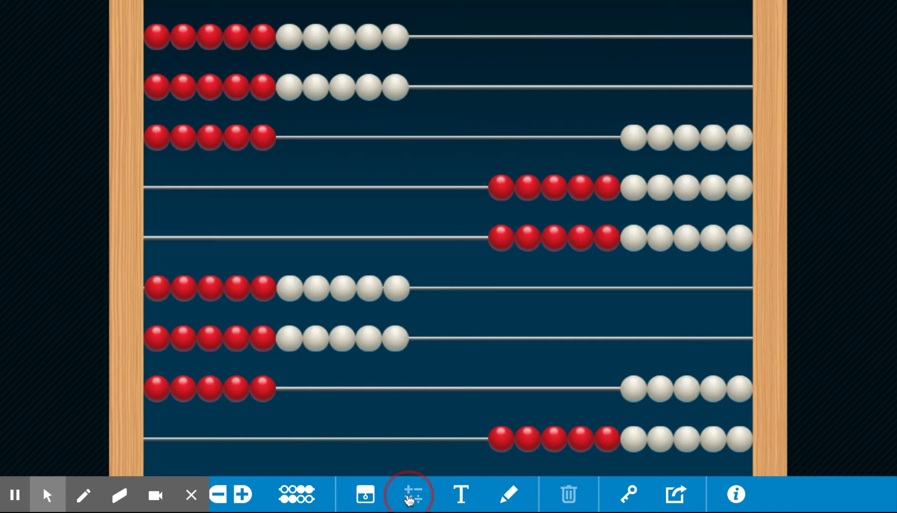
pyautogui.click(409, 494)
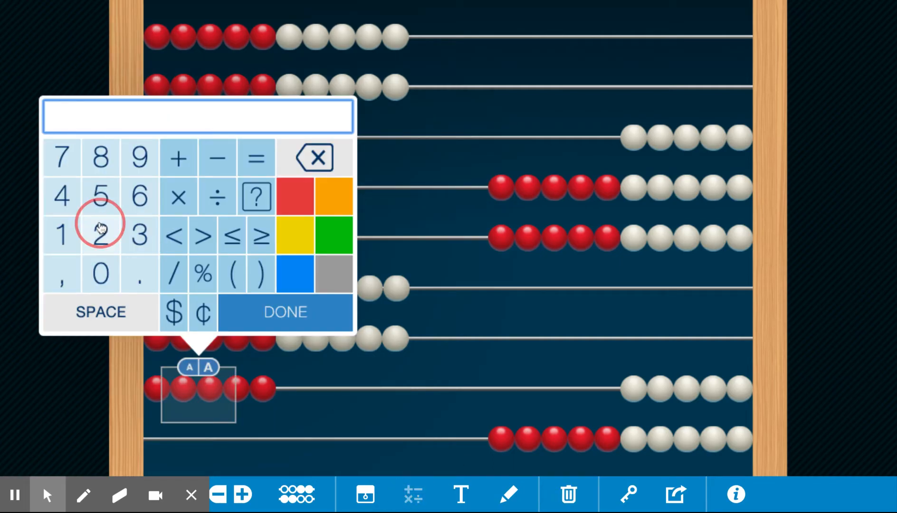
pyautogui.click(285, 312)
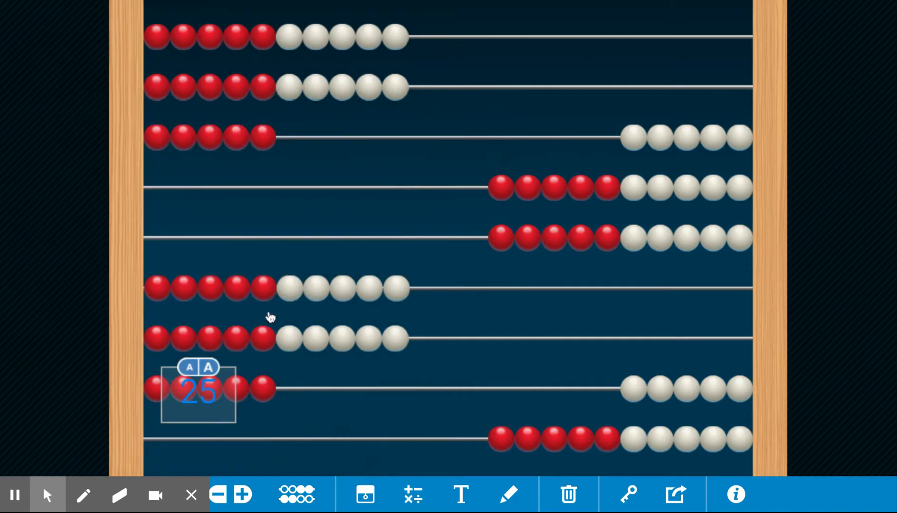
pyautogui.moveTo(198, 392); pyautogui.dragTo(129, 83)
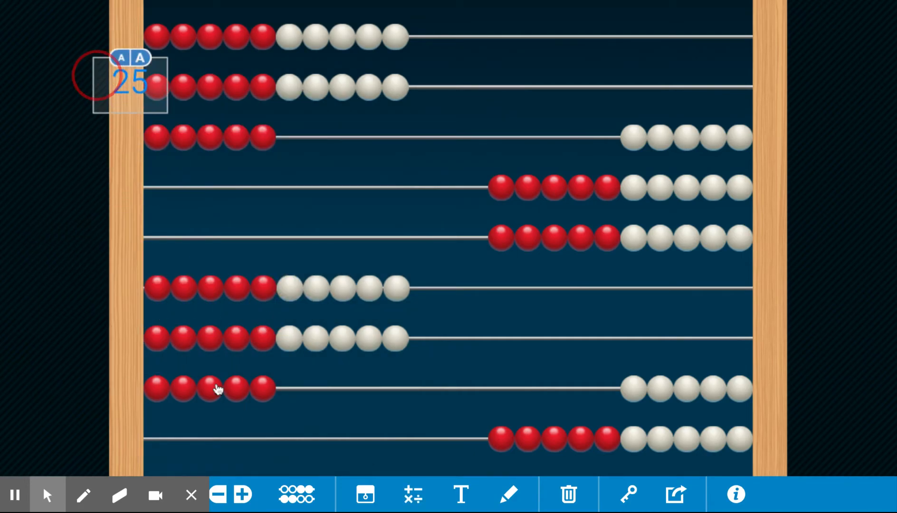
pyautogui.moveTo(129, 83); pyautogui.dragTo(340, 137)
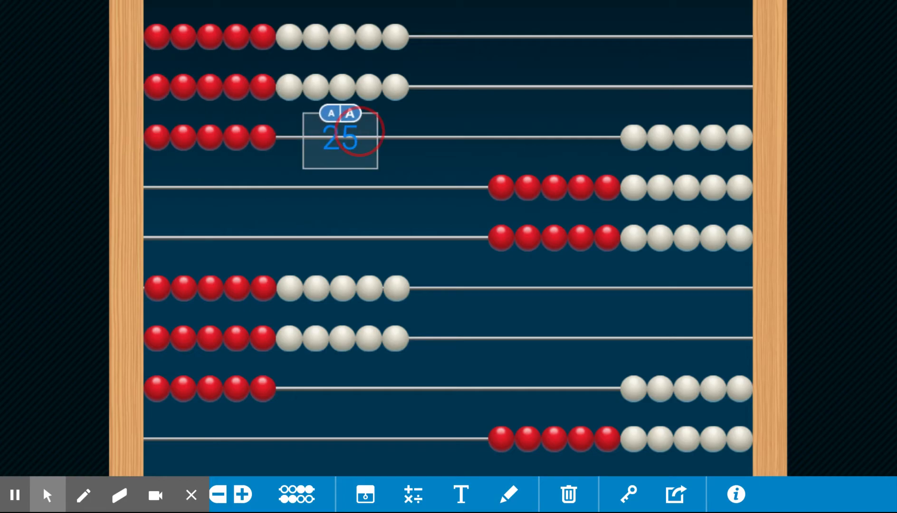
pyautogui.moveTo(339, 138); pyautogui.dragTo(437, 65)
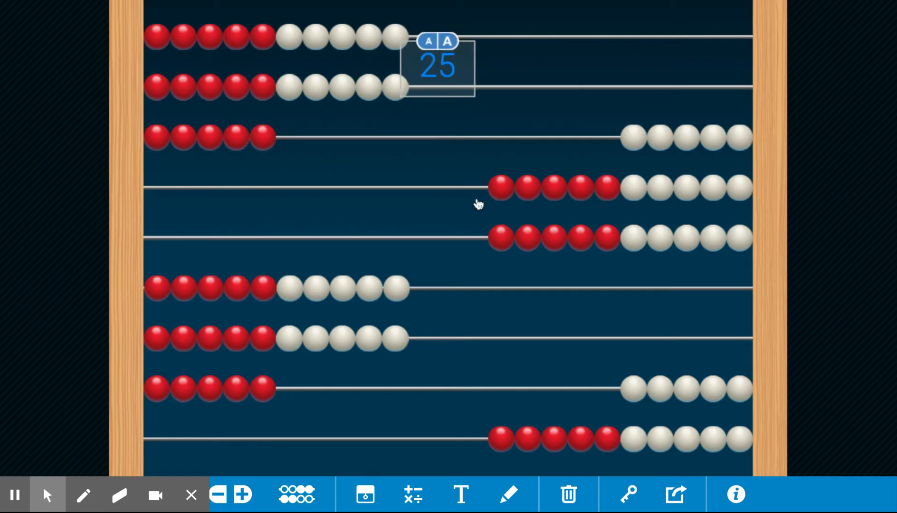
# - Create a 50 label and drag it beside the second bead group, rows 4–5
pyautogui.click(413, 494)
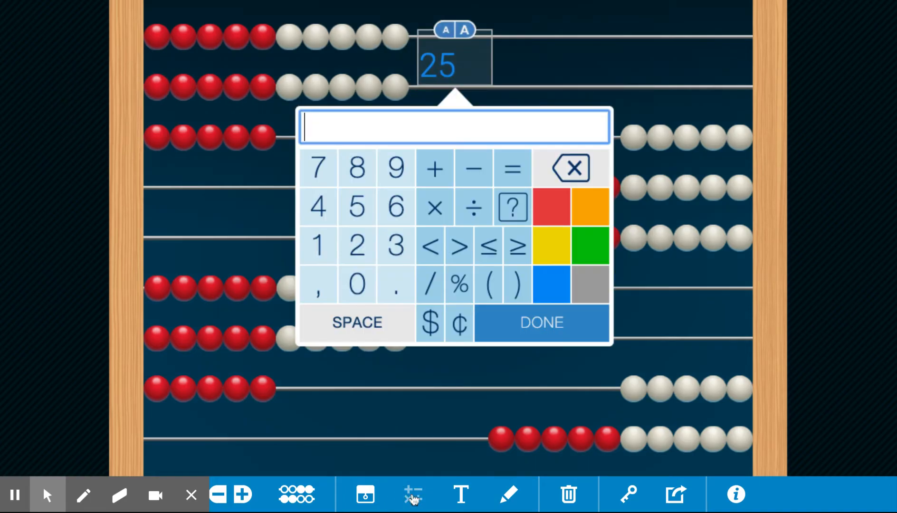
pyautogui.click(434, 168)
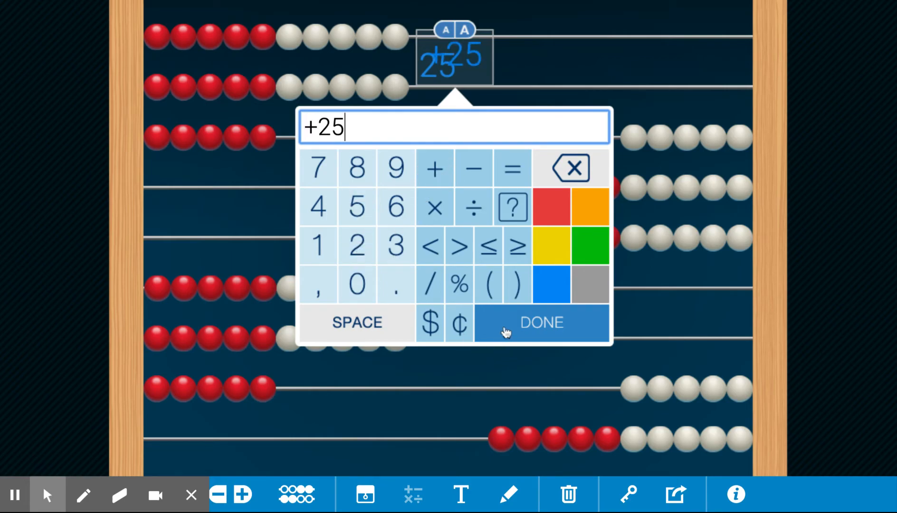
pyautogui.click(541, 322)
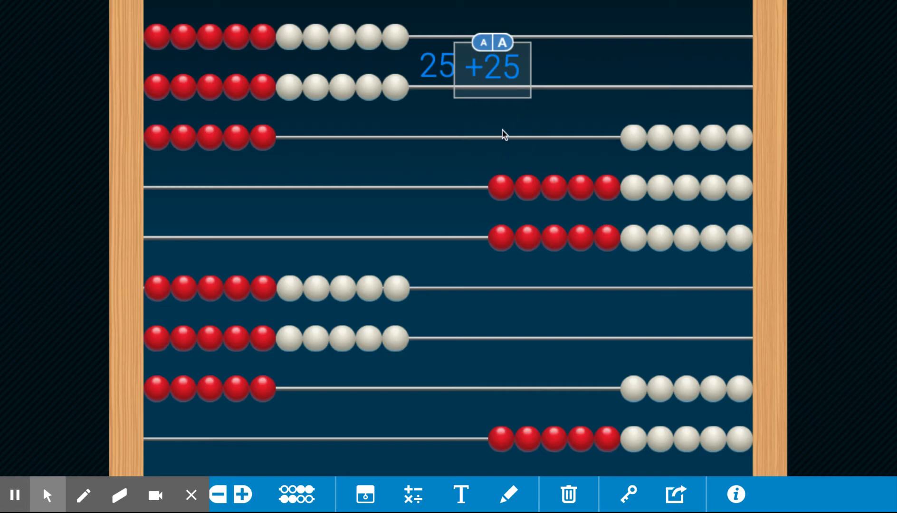
pyautogui.click(491, 68)
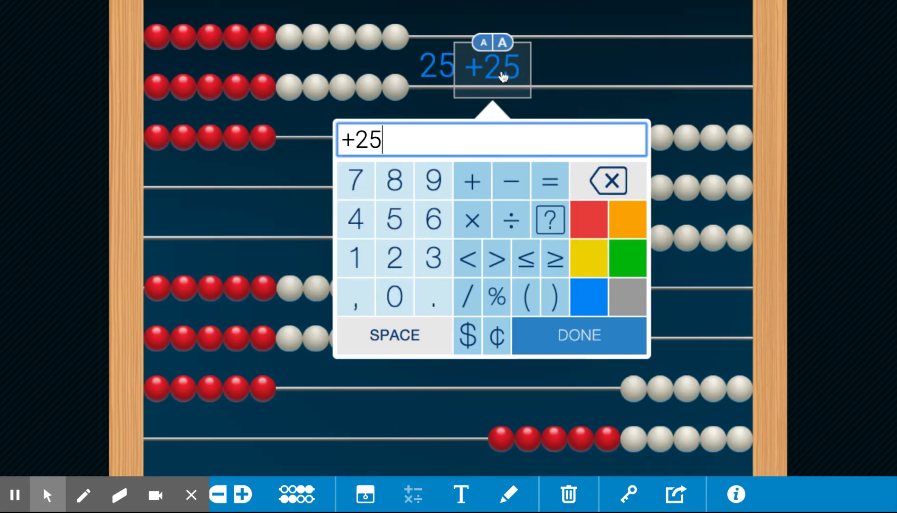
pyautogui.click(607, 180)
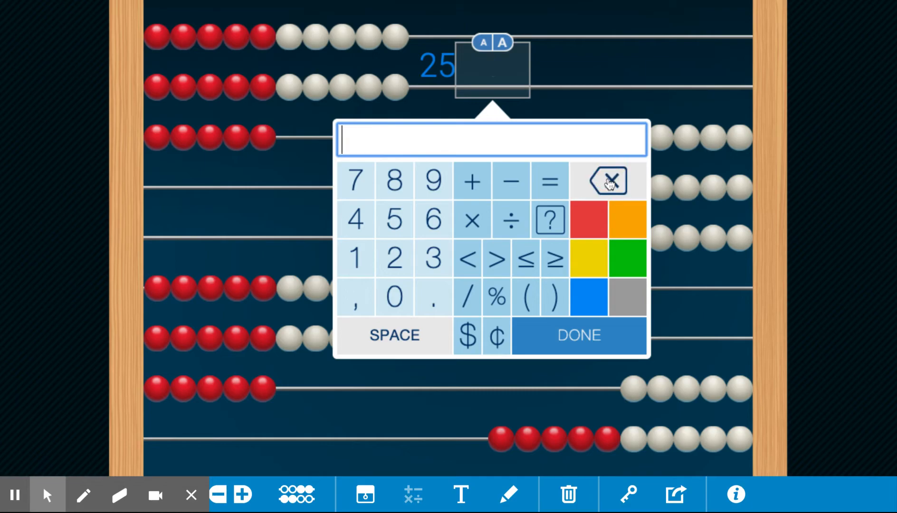
pyautogui.click(393, 220)
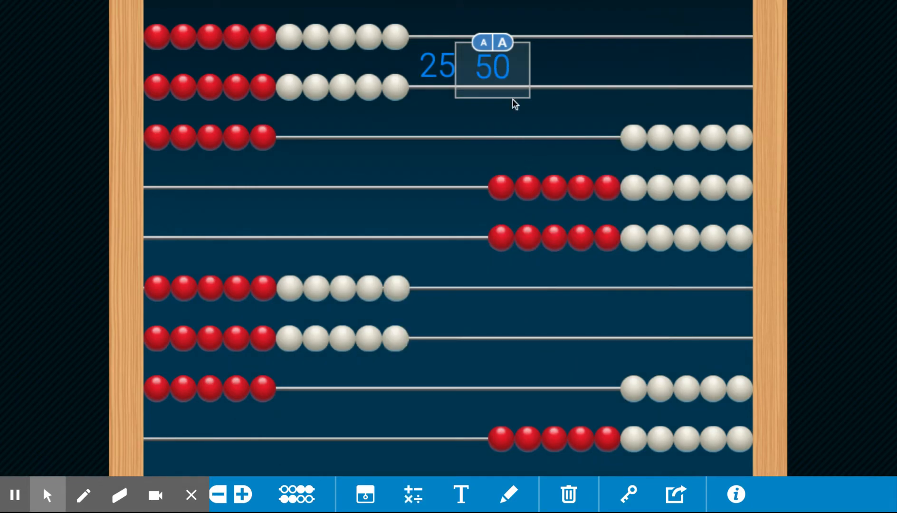
pyautogui.moveTo(489, 68); pyautogui.dragTo(461, 211)
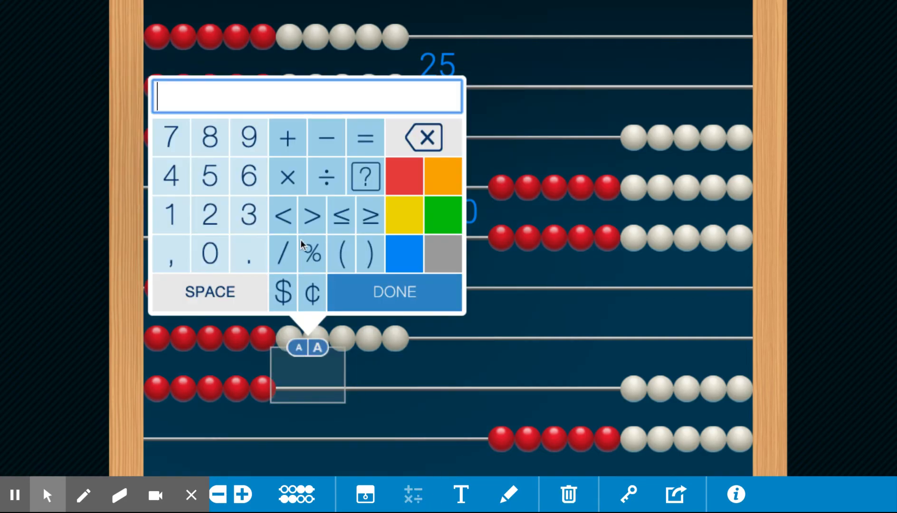
# - Enter 75 for the third group's label, then add 100 to its right
pyautogui.click(207, 176)
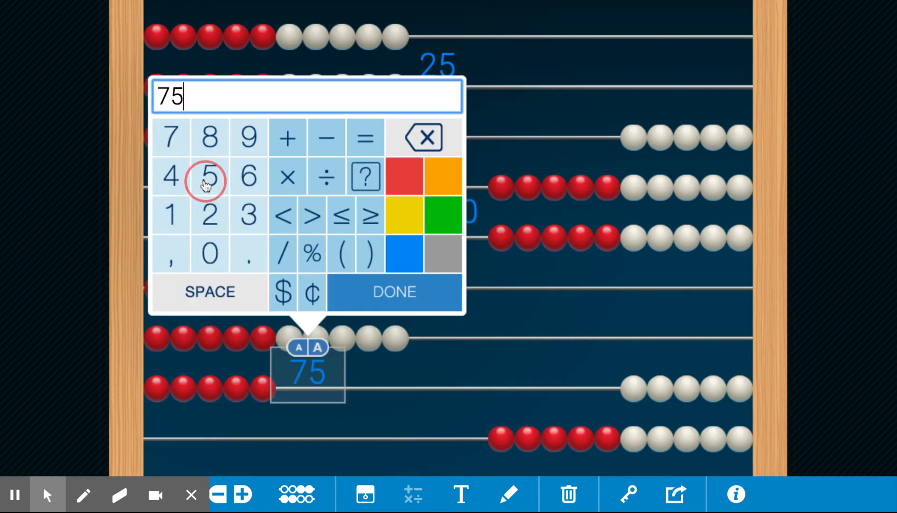
pyautogui.click(394, 292)
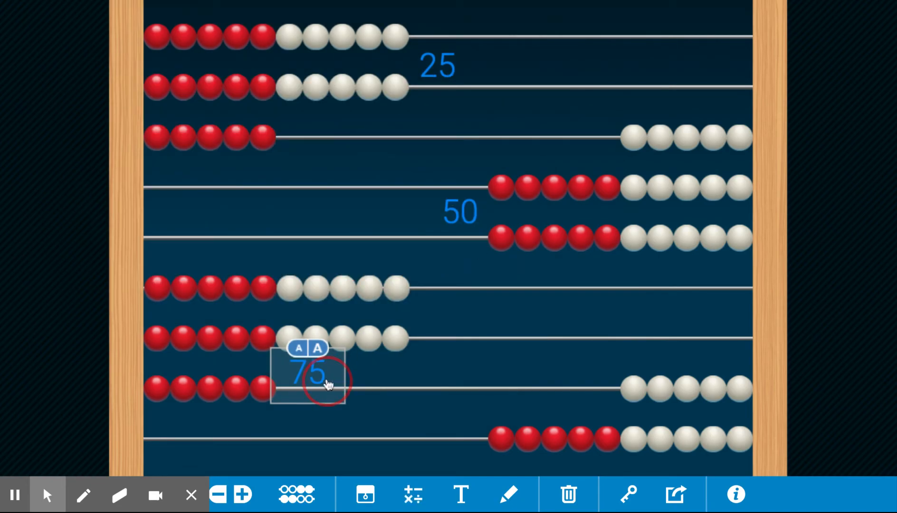
pyautogui.click(413, 494)
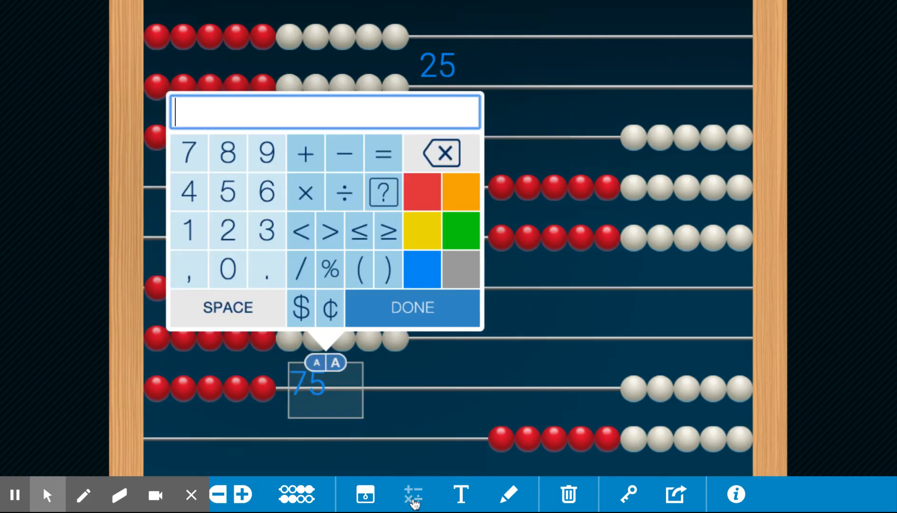
pyautogui.click(188, 231)
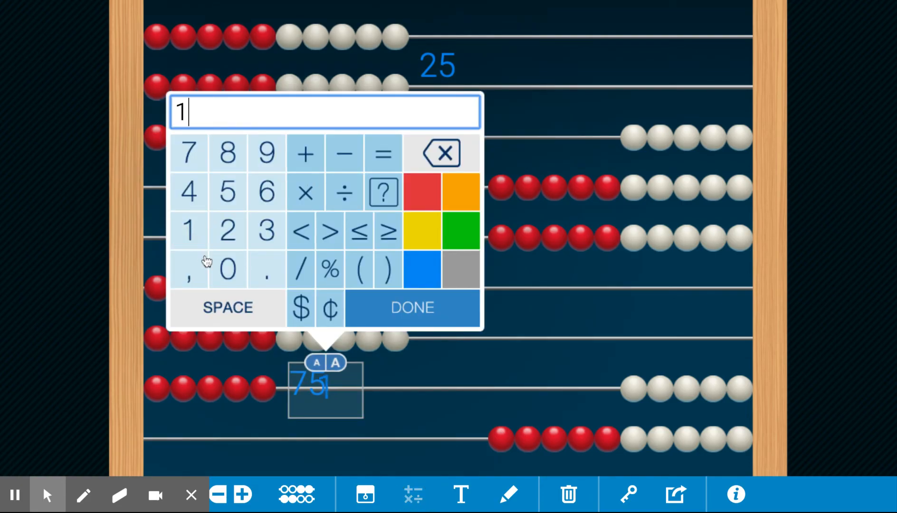
pyautogui.click(412, 308)
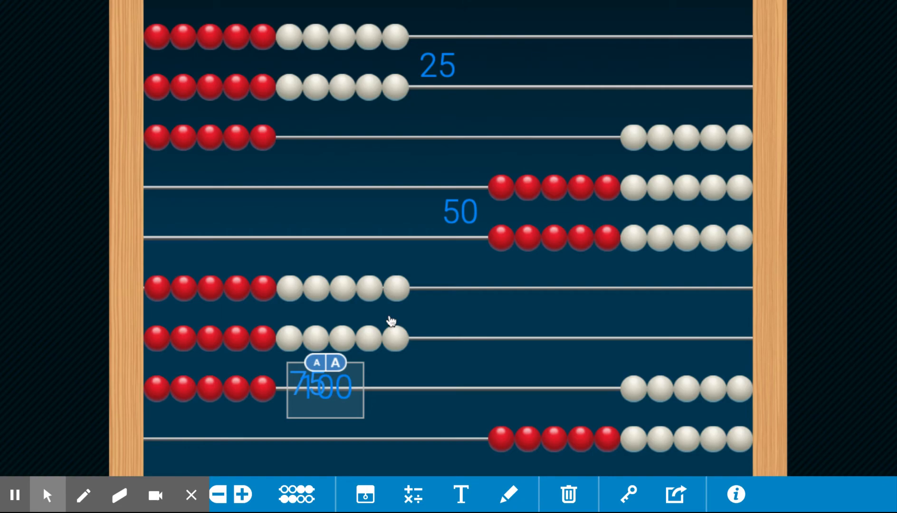
pyautogui.moveTo(323, 386); pyautogui.dragTo(506, 386)
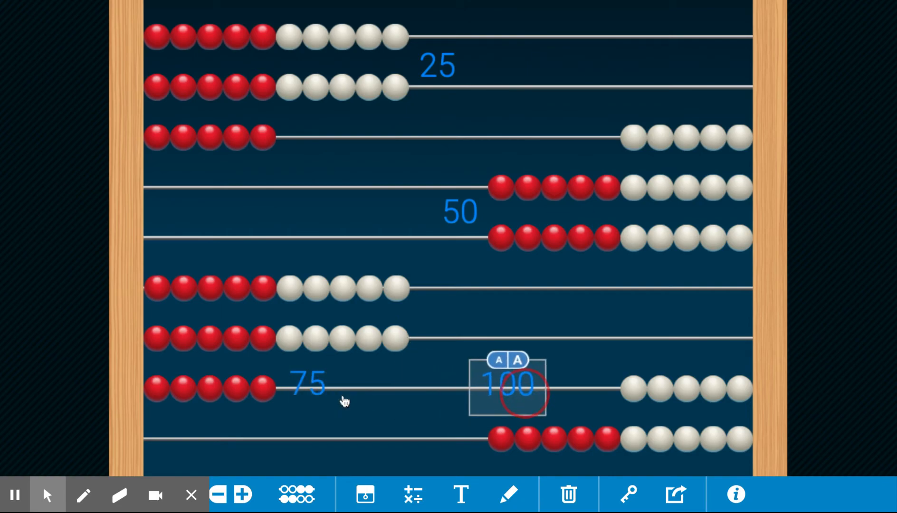
# - Edit the 100 label, replacing the trial dollar sign with a cent sign: 100¢
pyautogui.click(507, 384)
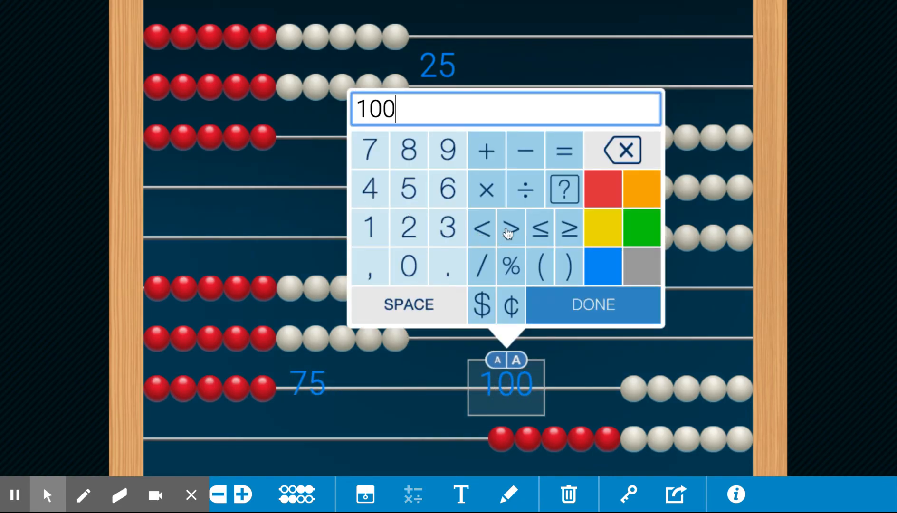
pyautogui.moveTo(458, 317)
pyautogui.write('$')
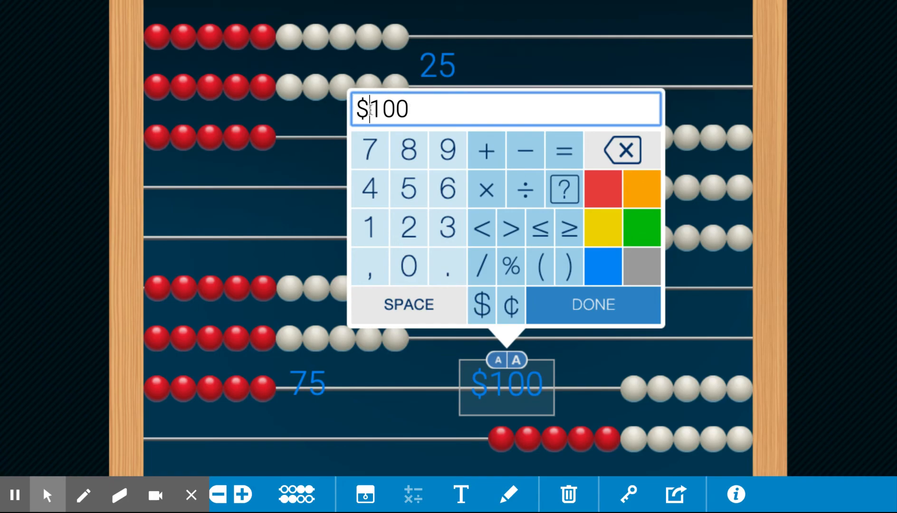
pyautogui.click(381, 109)
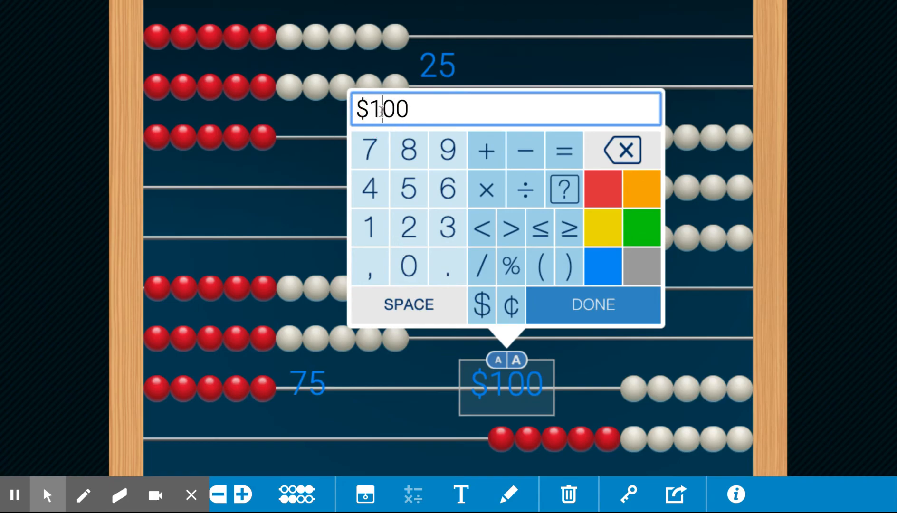
pyautogui.click(446, 267)
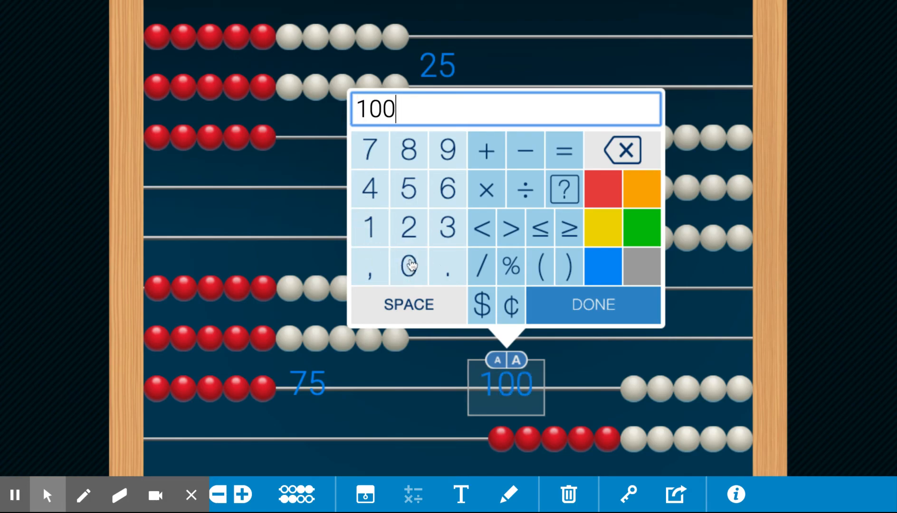
pyautogui.click(510, 305)
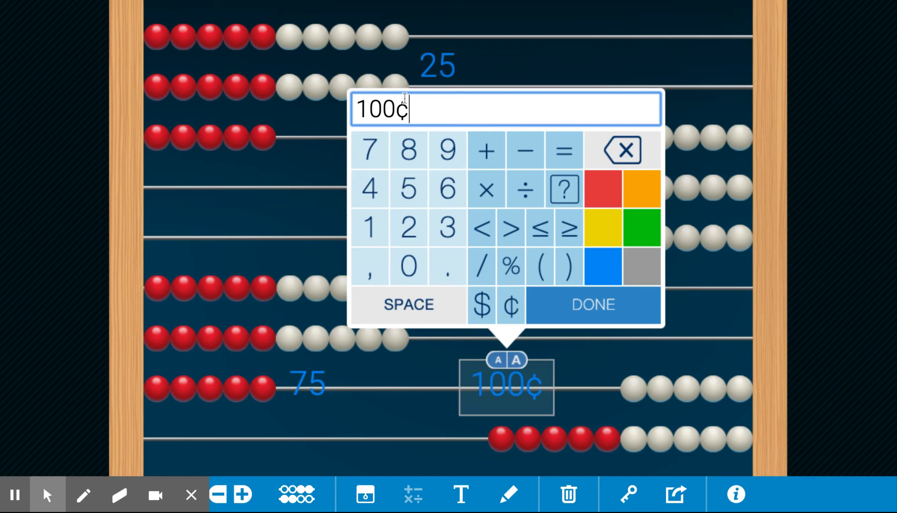
pyautogui.click(592, 303)
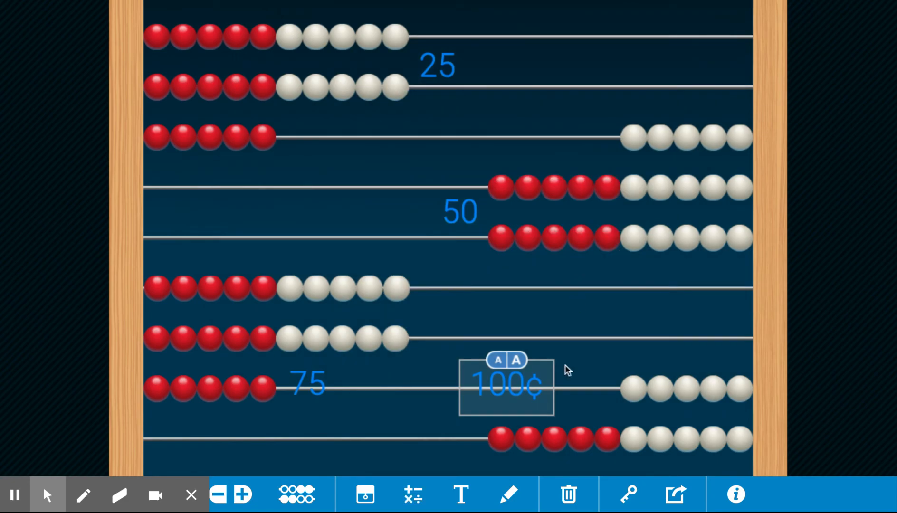
pyautogui.moveTo(495, 99)
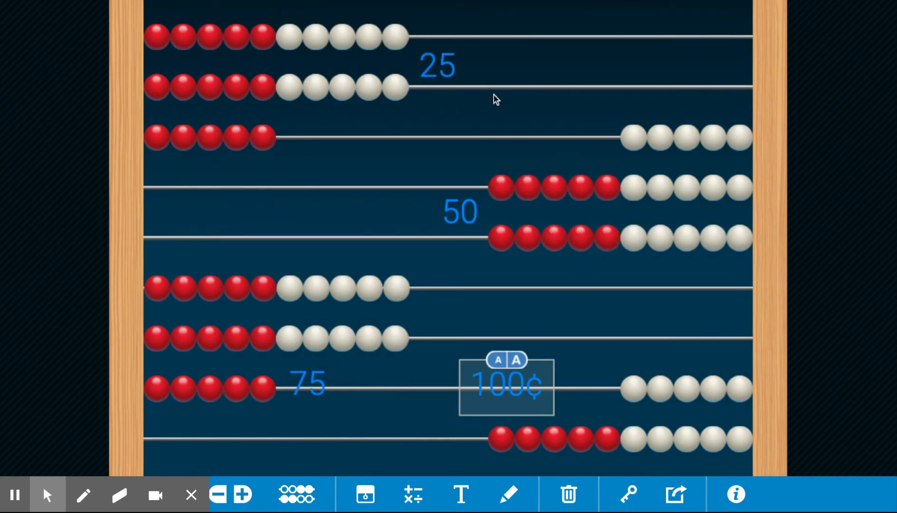
pyautogui.moveTo(292, 400)
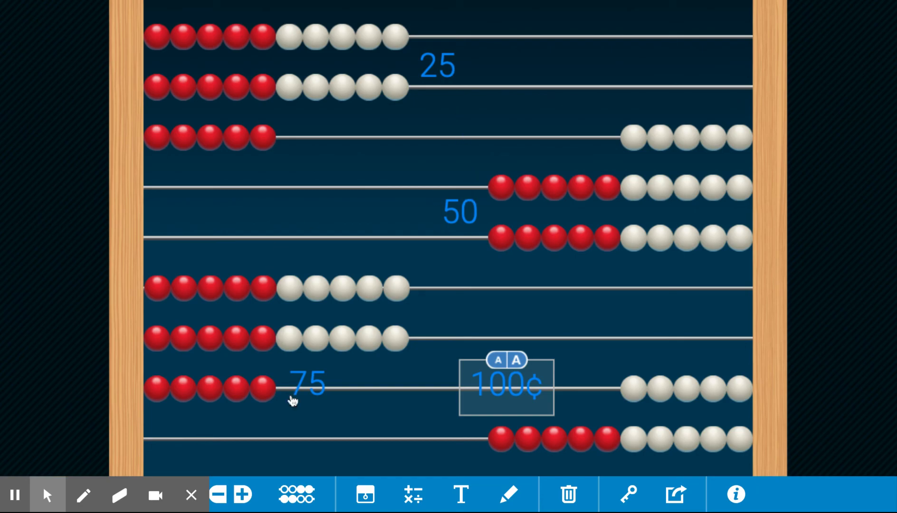